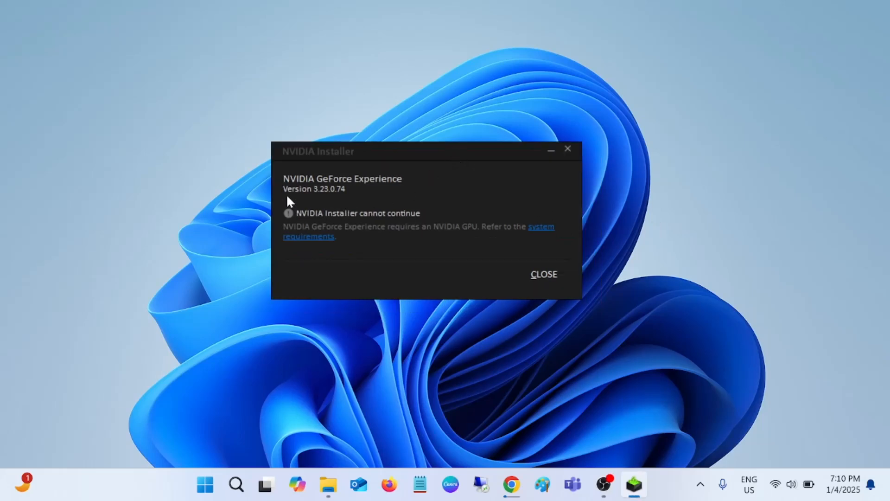
pyautogui.moveTo(374, 193)
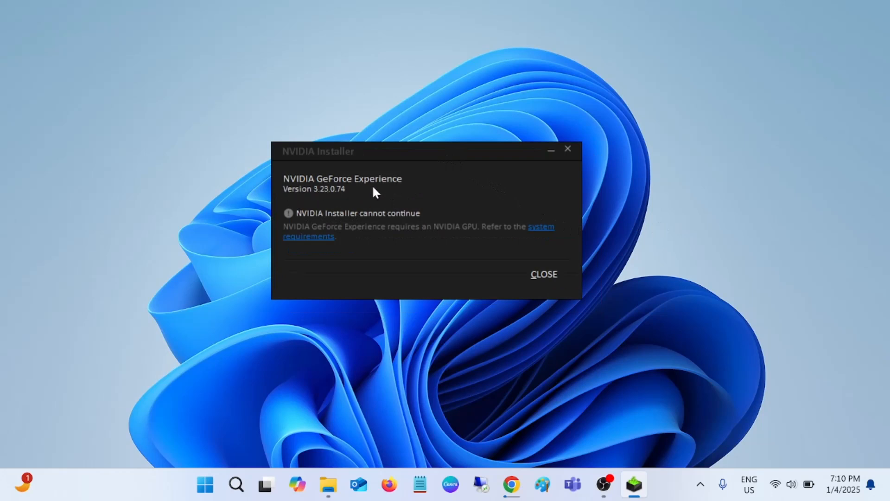
pyautogui.moveTo(307, 221)
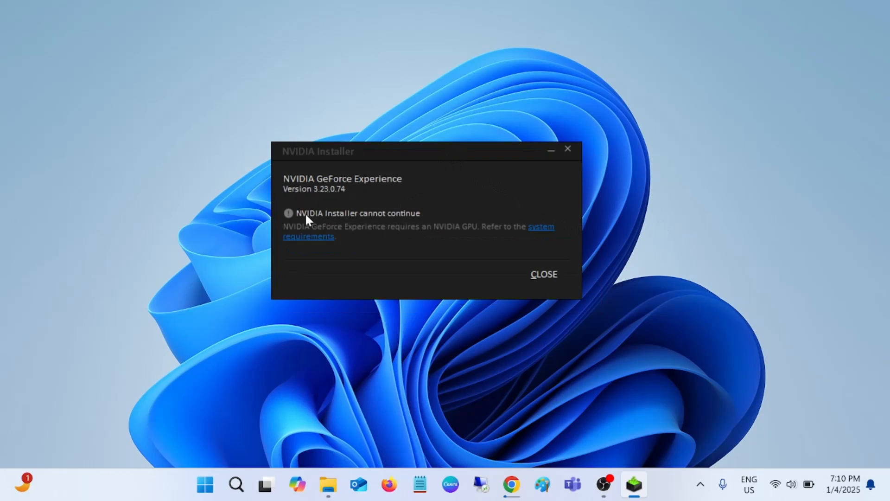
pyautogui.moveTo(395, 233)
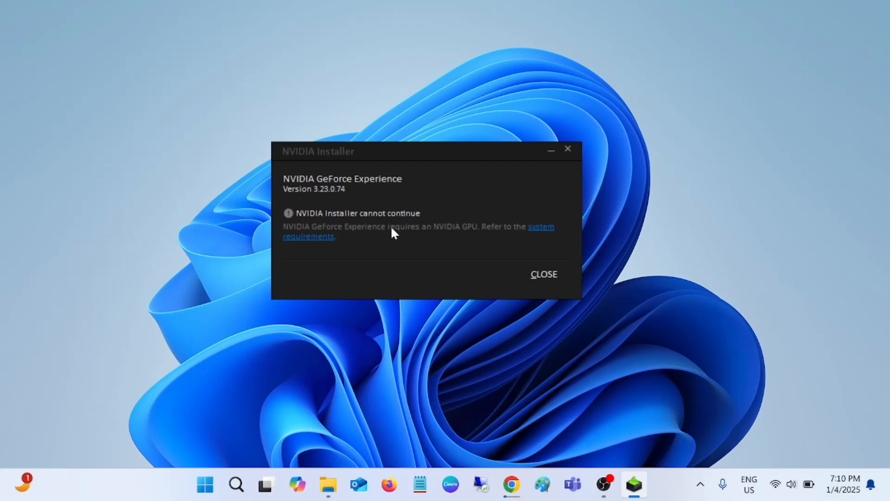
pyautogui.moveTo(333, 195)
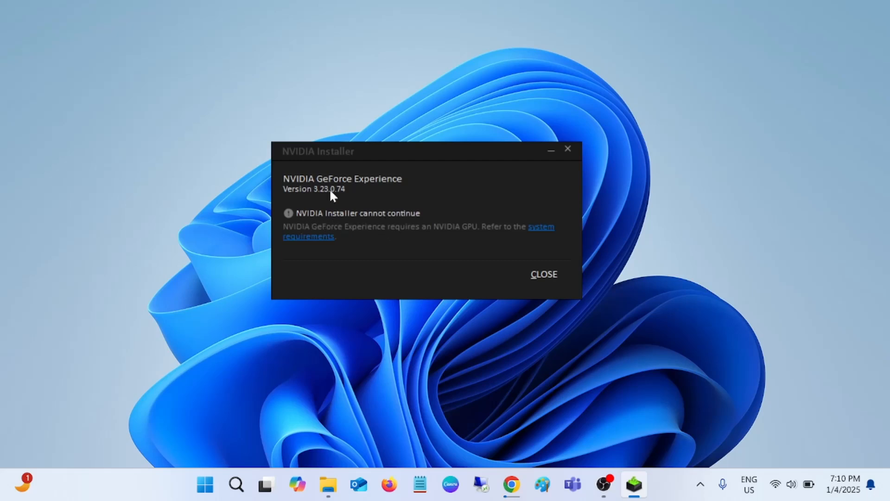
pyautogui.moveTo(396, 166)
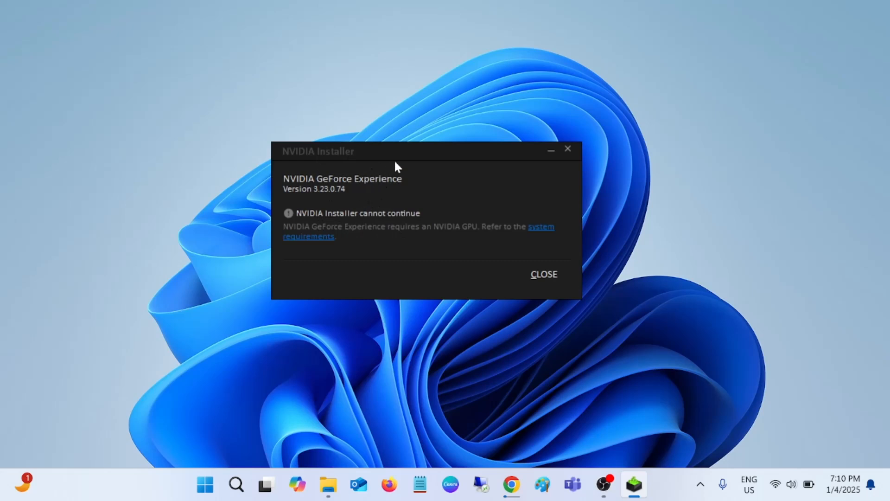
# Nudge the NVIDIA Installer error window slightly upward to read its message.
pyautogui.moveTo(398, 152); pyautogui.dragTo(388, 138)
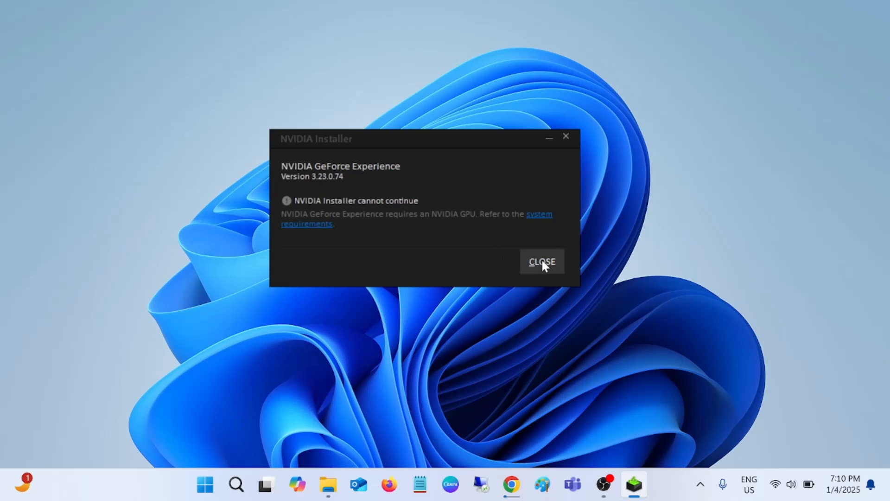
# Close the installer error and search Windows for 'add or remove programs' to reach Installed apps.
pyautogui.click(541, 261)
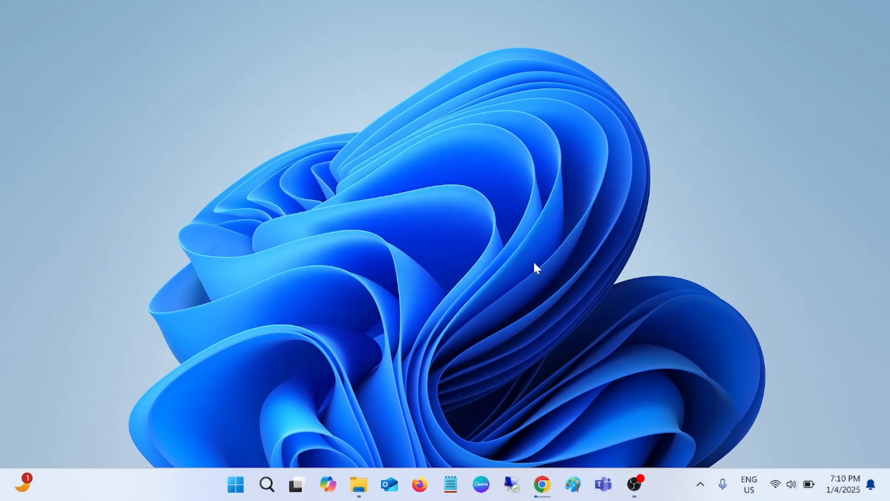
pyautogui.moveTo(268, 484)
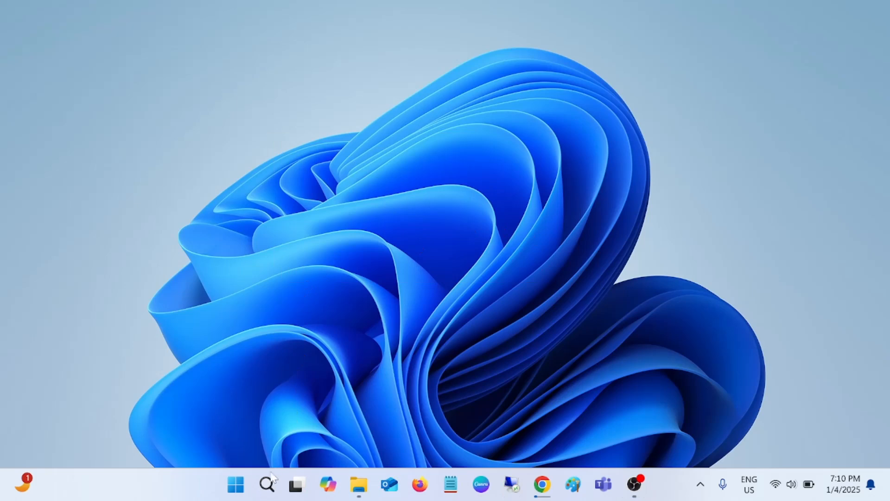
pyautogui.click(267, 484)
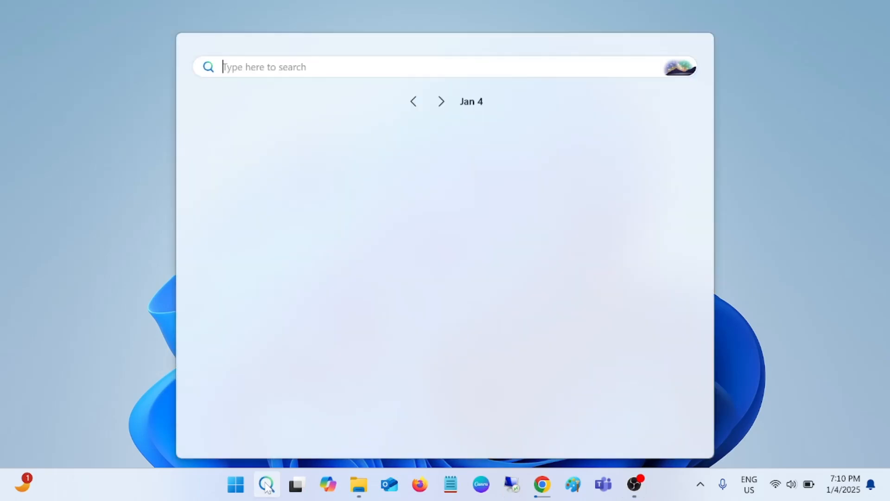
pyautogui.write('add')
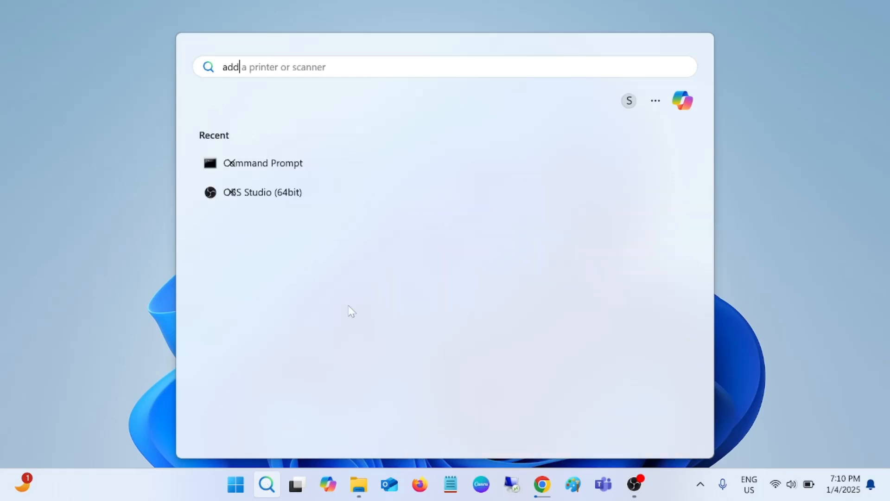
pyautogui.write('add')
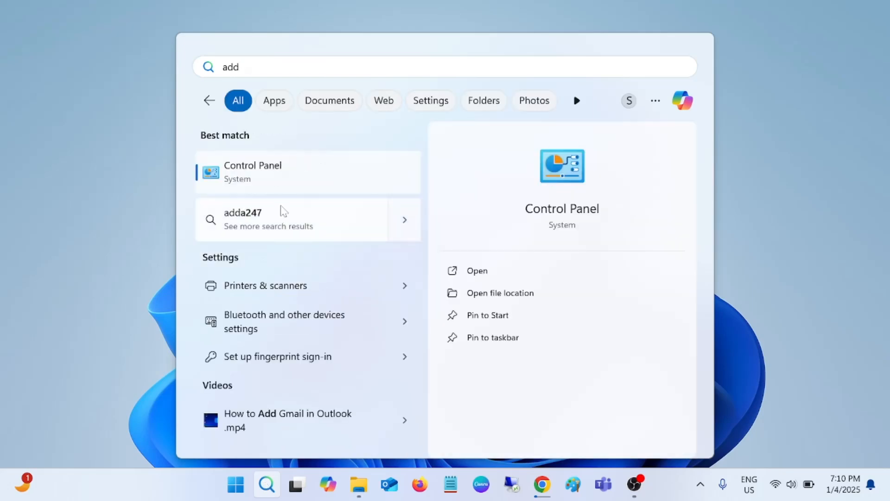
pyautogui.write('or')
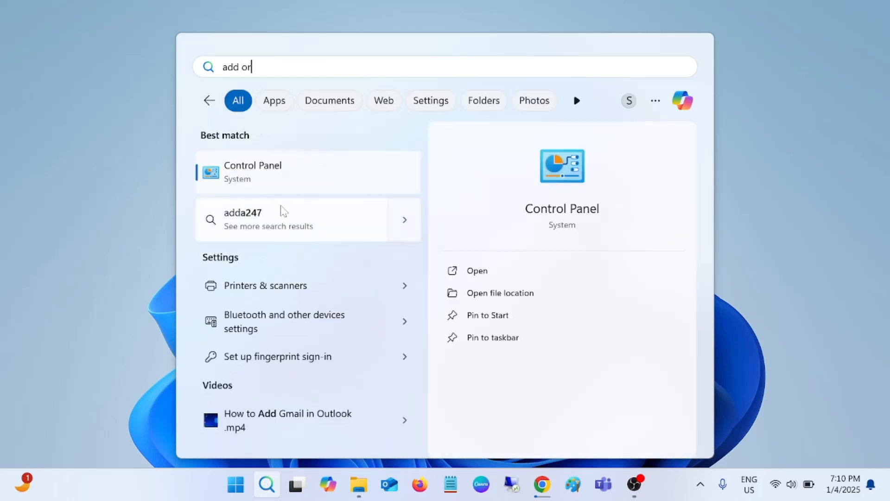
pyautogui.write('remove programs')
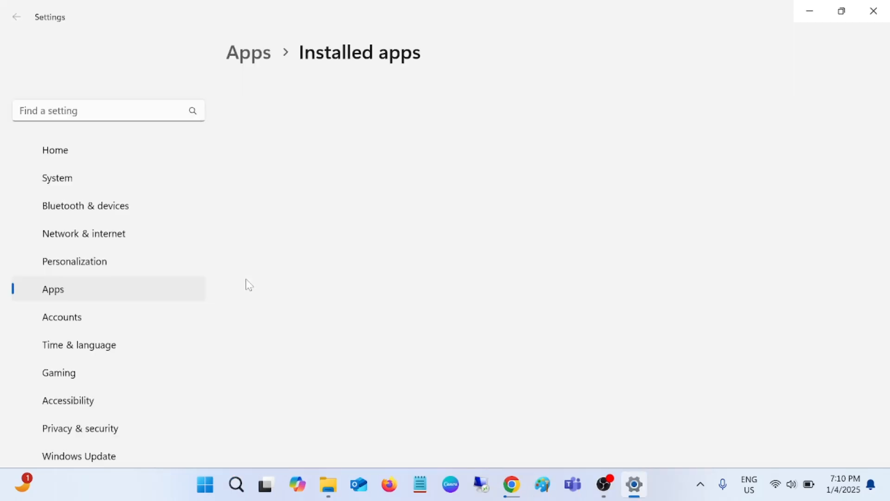
pyautogui.moveTo(335, 258)
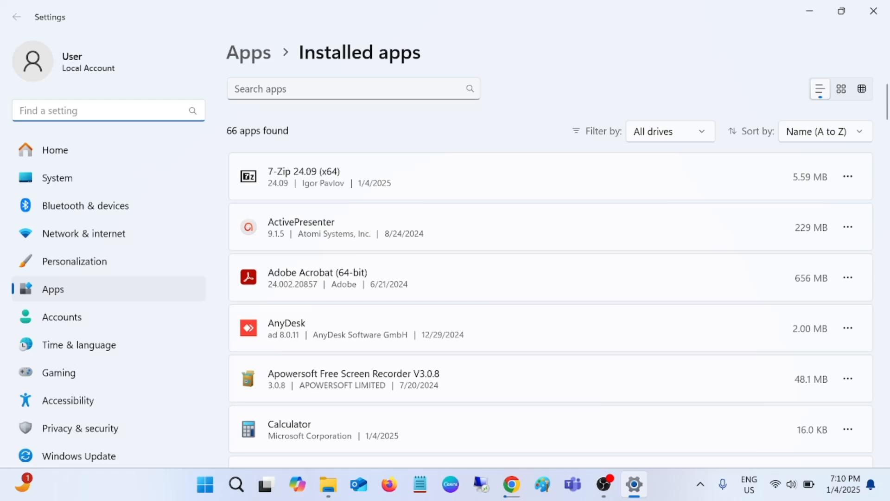
# Filter installed apps by 'nv' to confirm no NVIDIA app remains, then clear the filter.
pyautogui.click(346, 89)
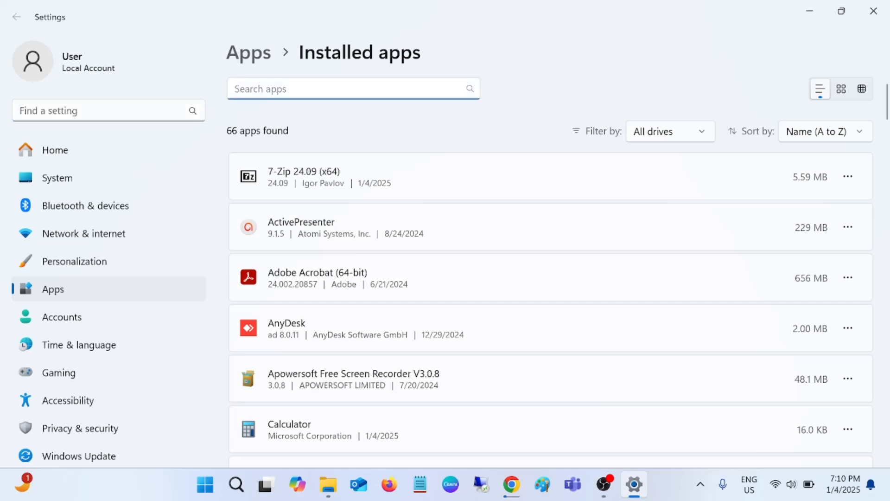
pyautogui.write('n')
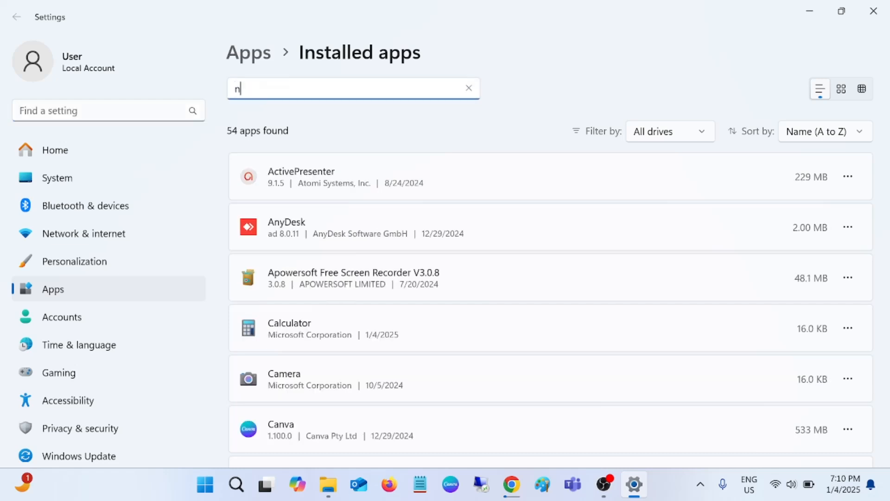
pyautogui.write('v')
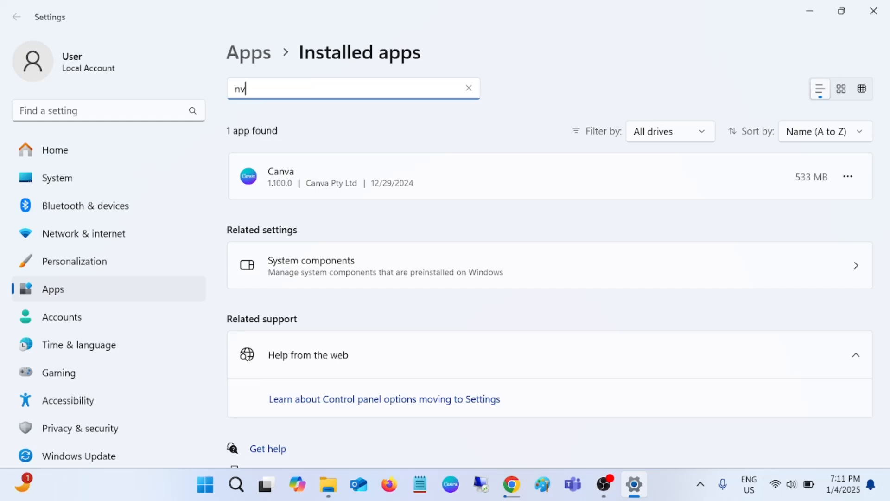
pyautogui.click(468, 88)
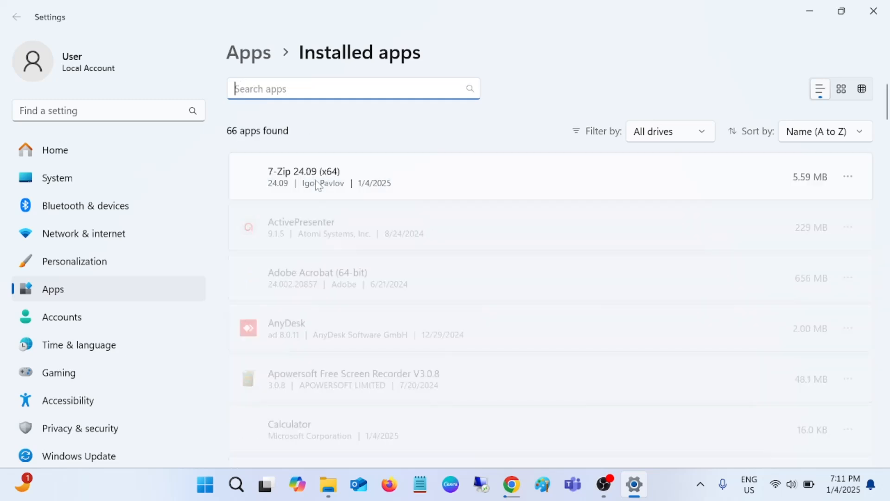
# Uninstall 7-Zip from the installed apps list, leaving 65 apps.
pyautogui.click(849, 176)
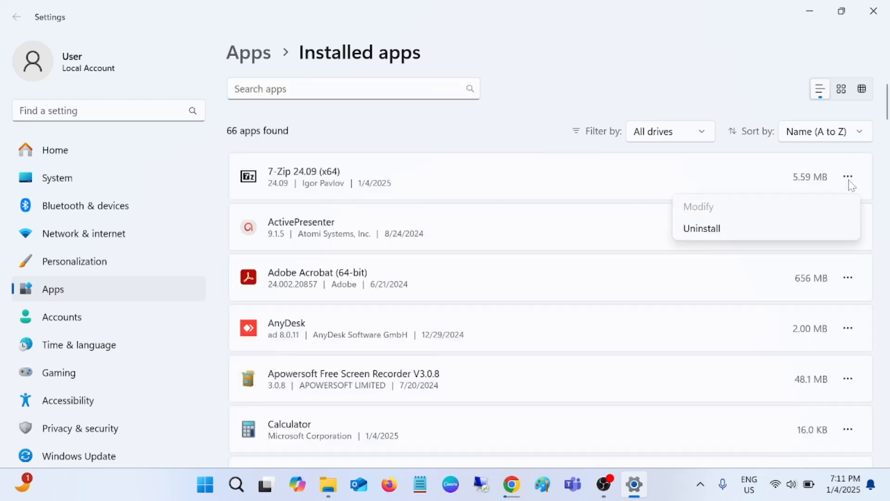
pyautogui.moveTo(707, 231)
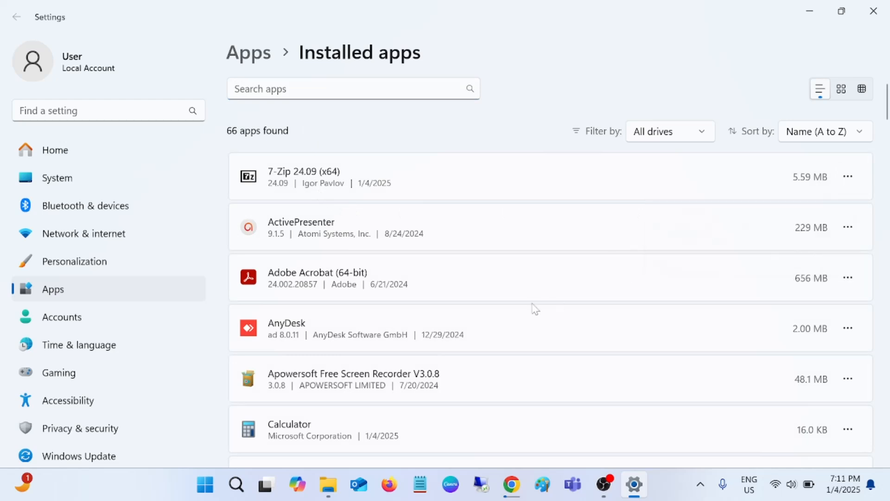
pyautogui.click(848, 176)
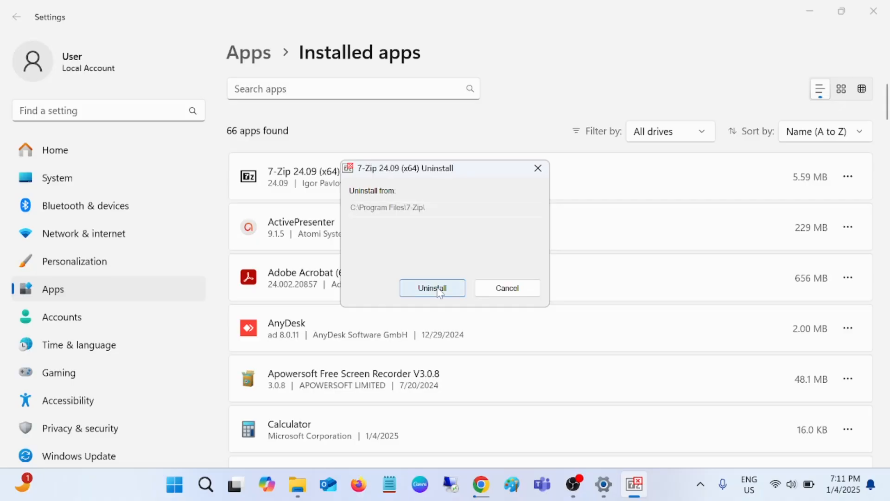
pyautogui.click(431, 287)
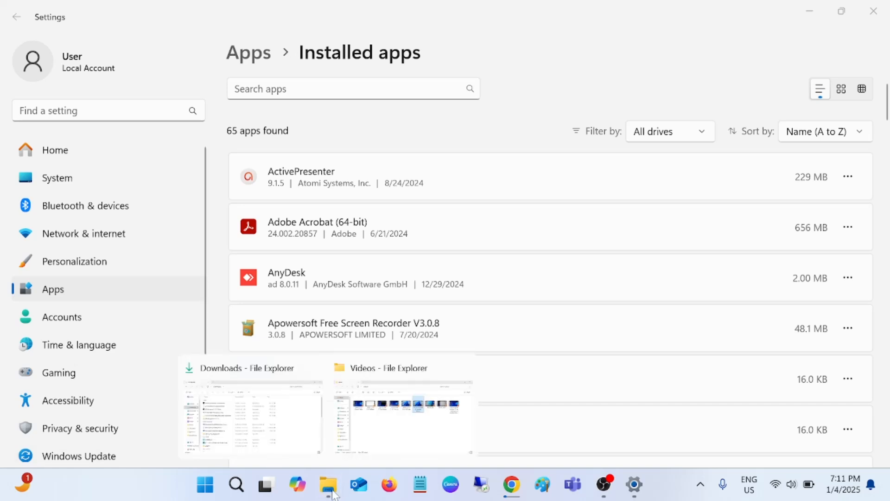
# Open Local Disk (C:) and enable Hidden items so ProgramData becomes visible.
pyautogui.click(327, 485)
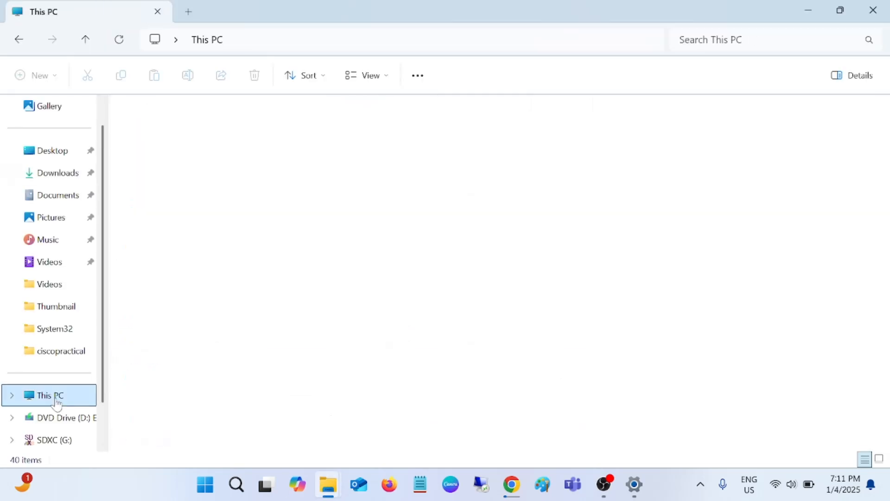
pyautogui.click(48, 395)
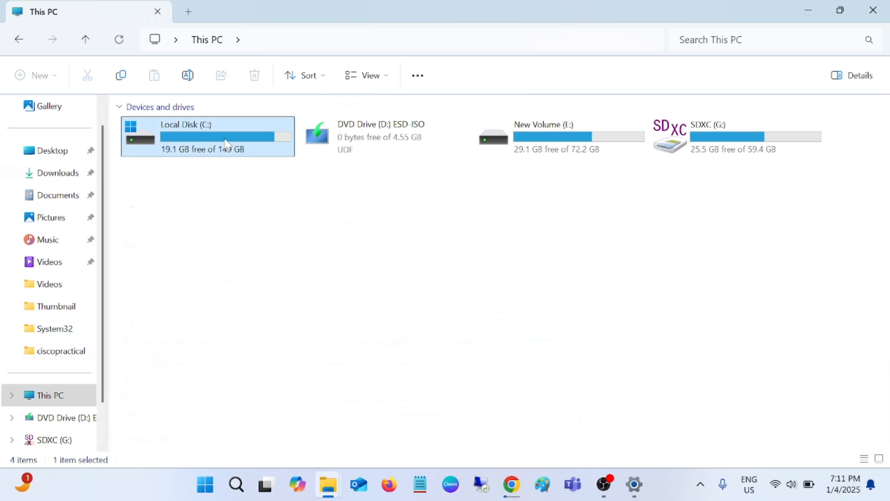
pyautogui.doubleClick(206, 137)
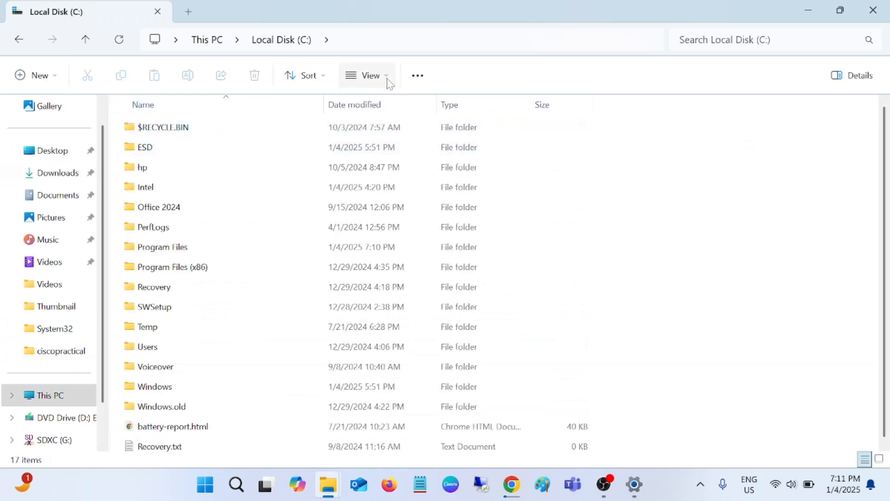
pyautogui.click(370, 76)
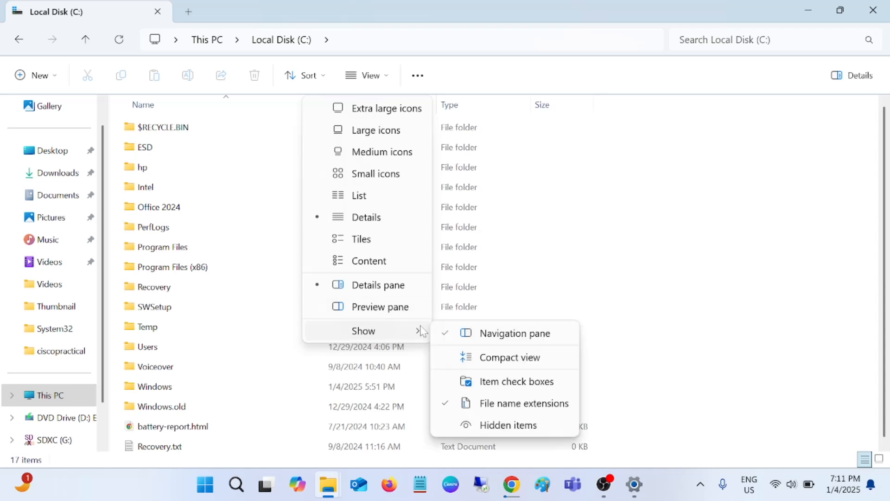
pyautogui.moveTo(507, 424)
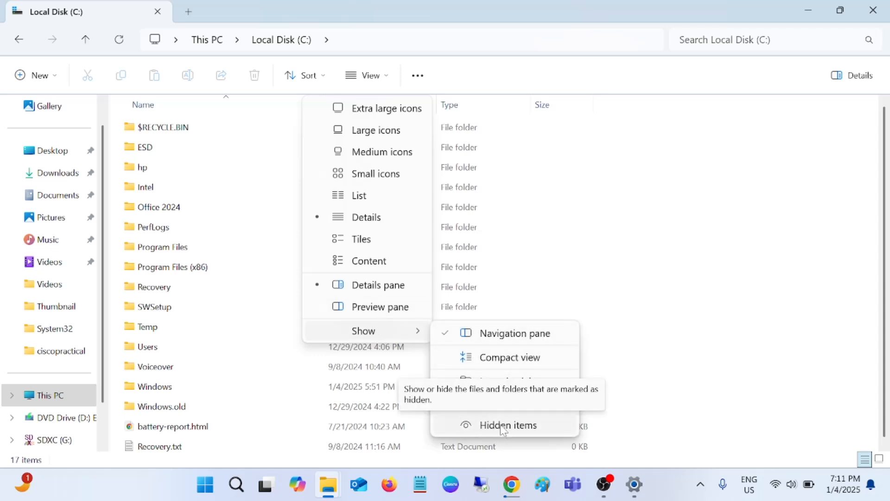
pyautogui.click(507, 424)
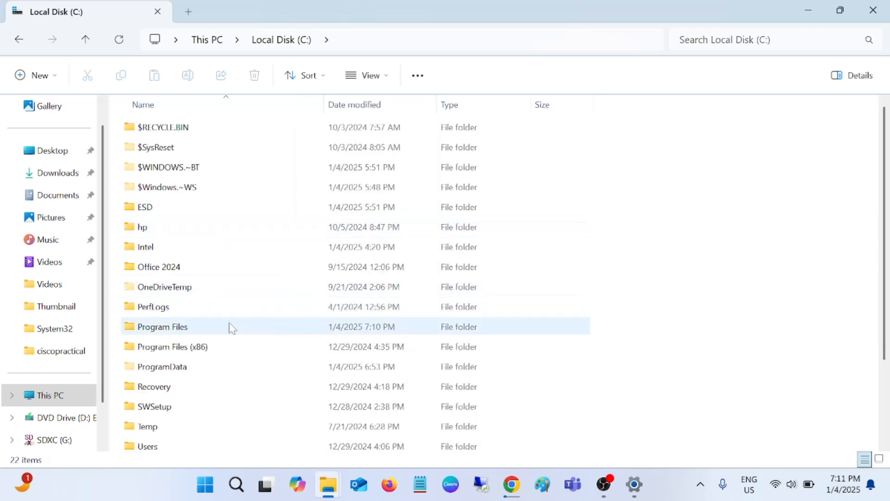
pyautogui.moveTo(238, 312)
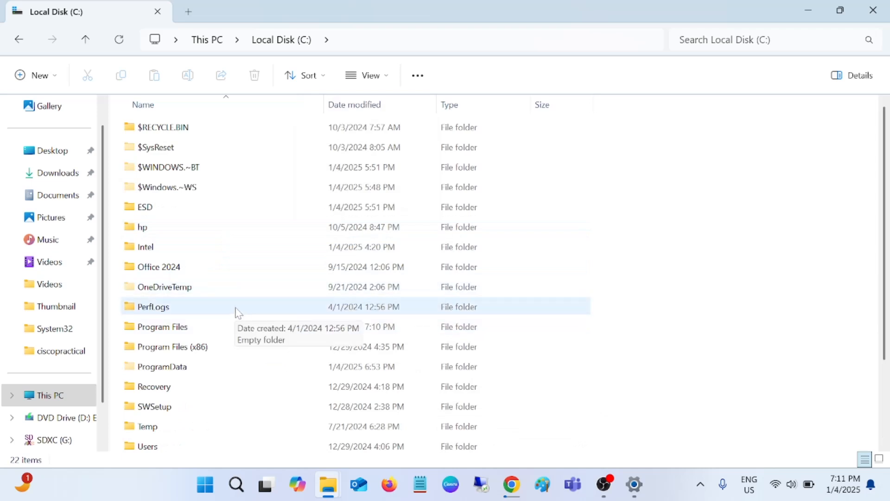
pyautogui.moveTo(168, 369)
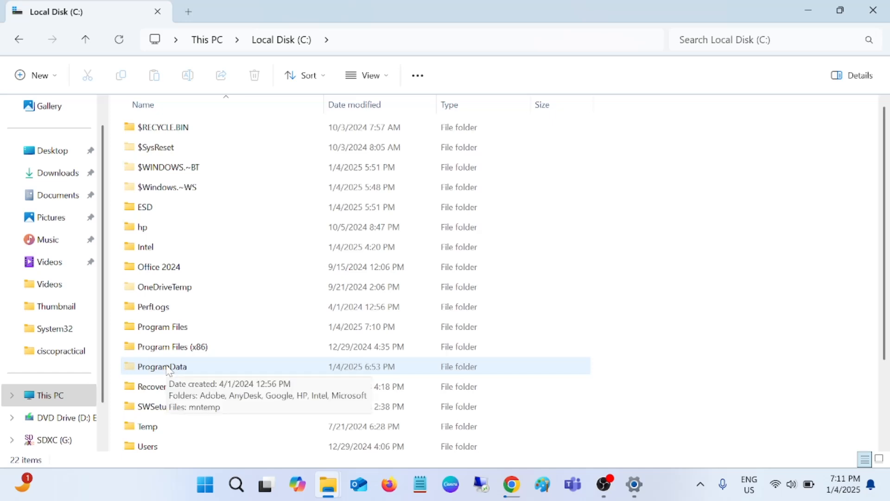
# Delete the leftover Wondershare folder from ProgramData, recycling its 12 items.
pyautogui.doubleClick(162, 367)
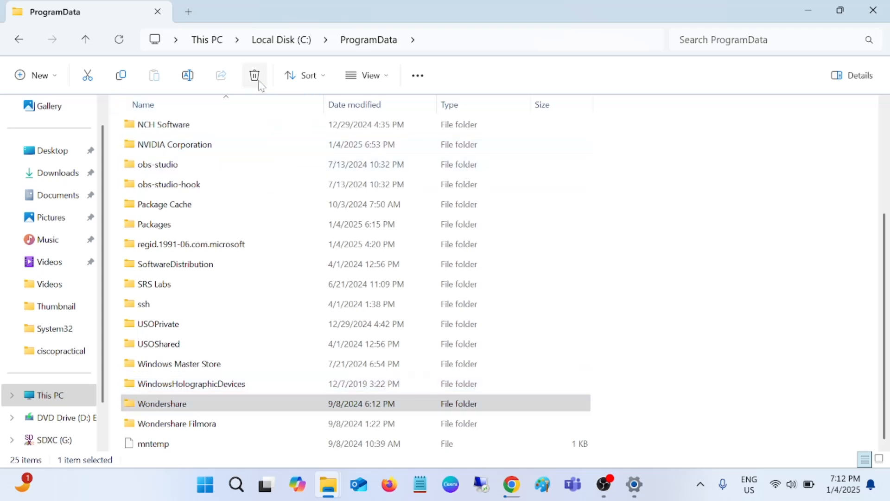
pyautogui.click(254, 74)
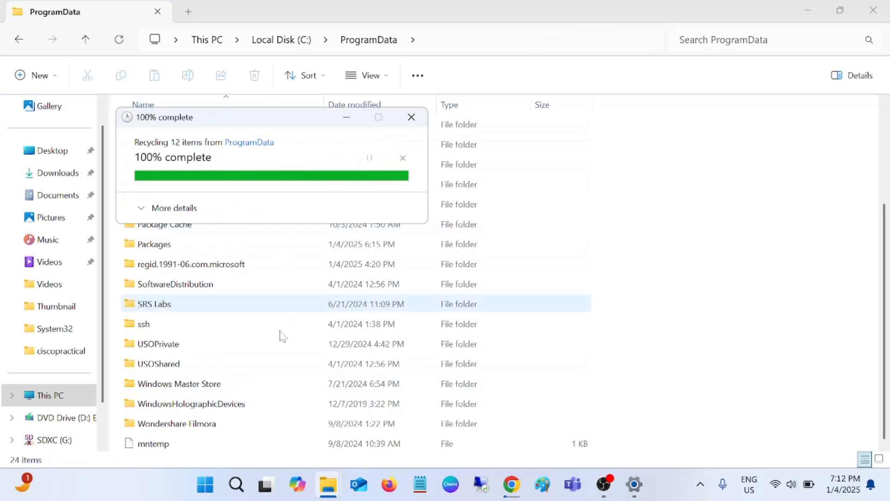
# Minimize File Explorer and Settings, briefly toggling the Start menu, to show the bare desktop.
pyautogui.click(634, 484)
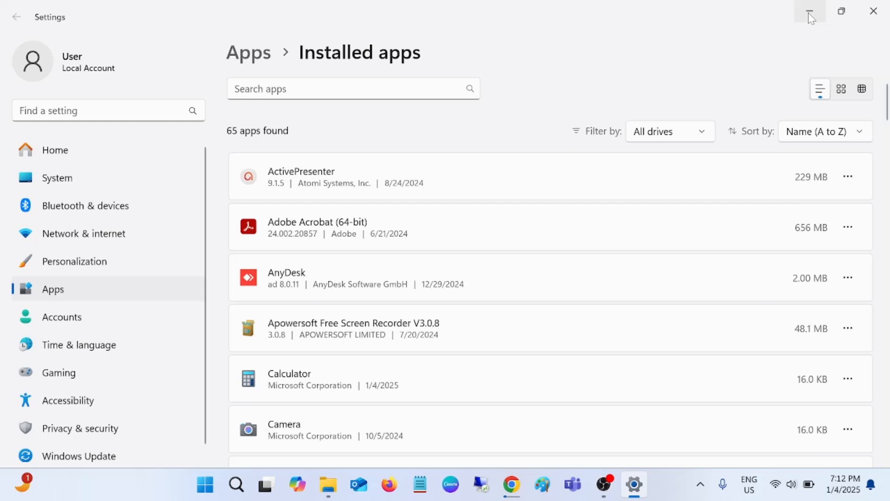
pyautogui.click(809, 11)
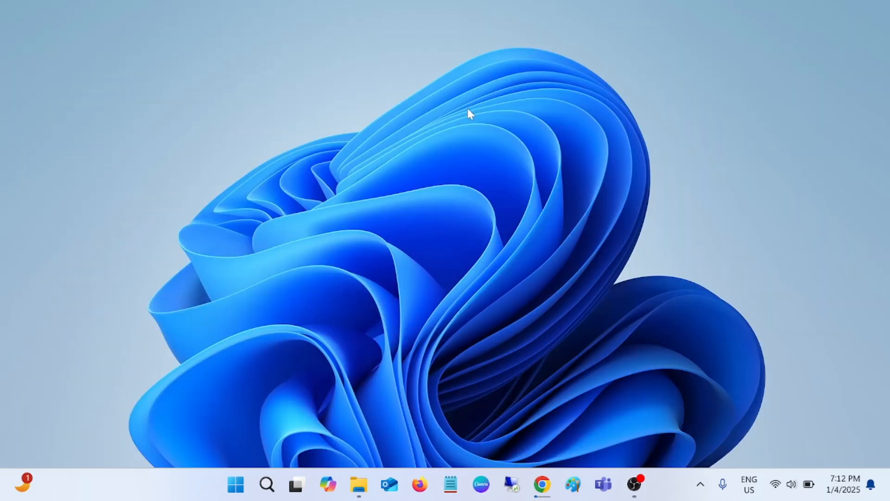
pyautogui.moveTo(190, 161)
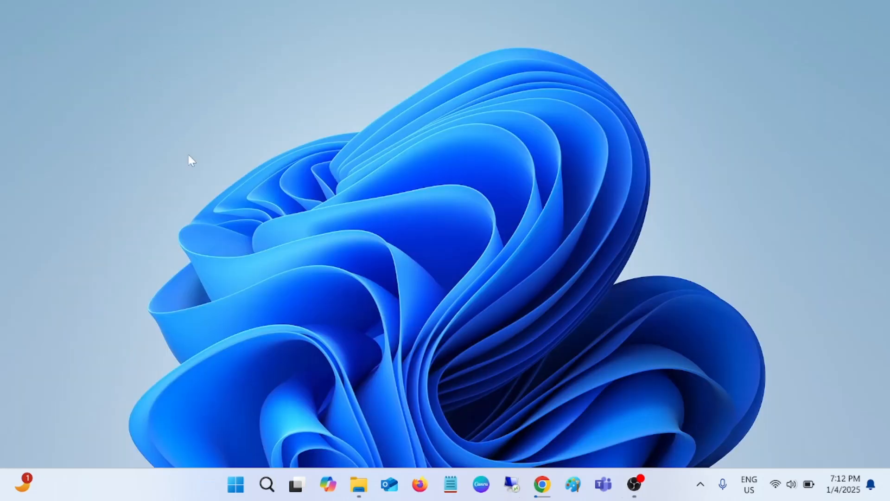
pyautogui.moveTo(173, 166)
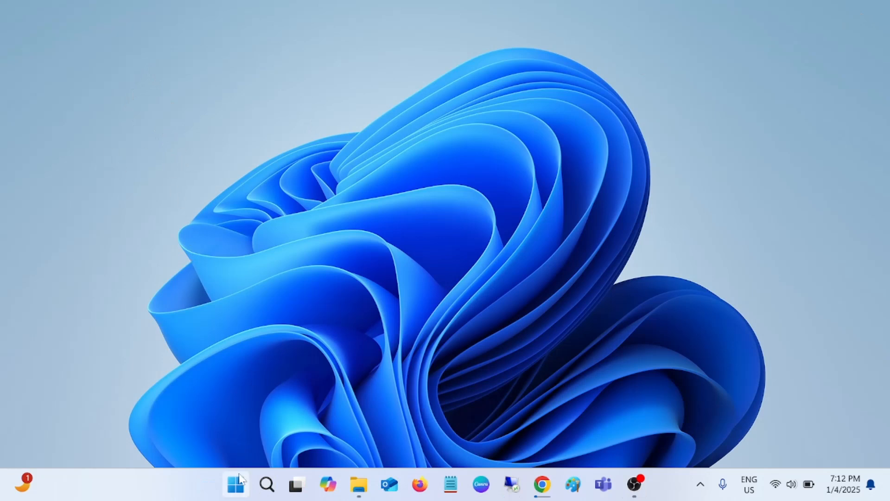
pyautogui.click(235, 484)
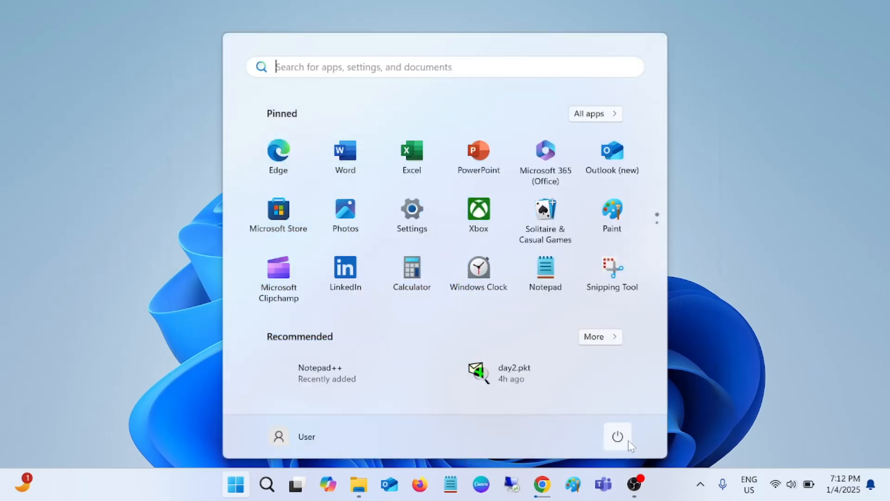
pyautogui.click(235, 484)
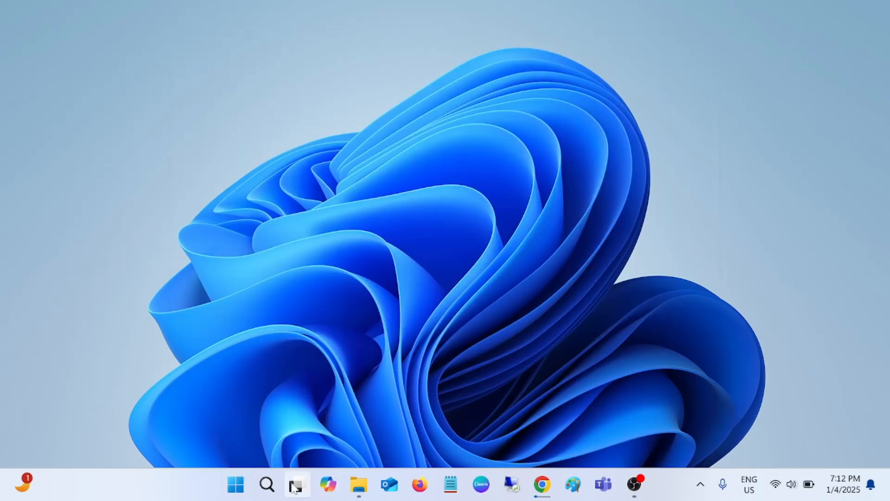
# Launch Chrome maximized and follow the 'geforce experience' search to nvidia.com's GeForce Experience page.
pyautogui.click(266, 484)
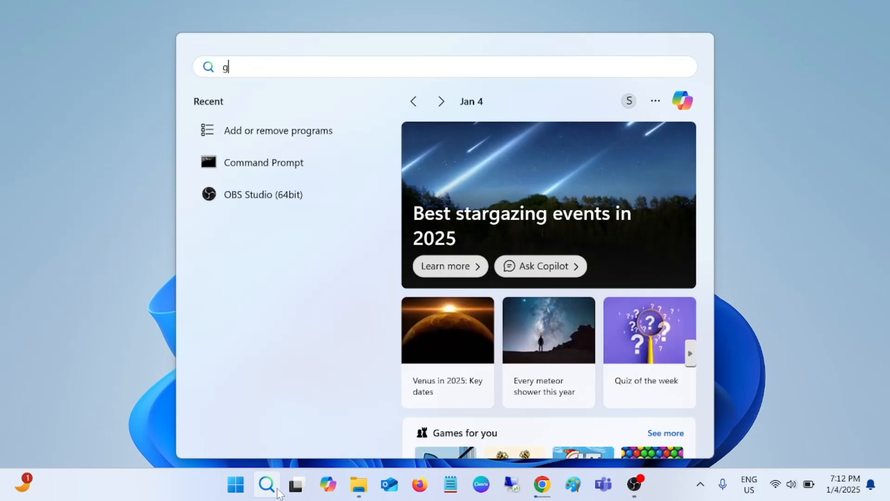
pyautogui.write('oog')
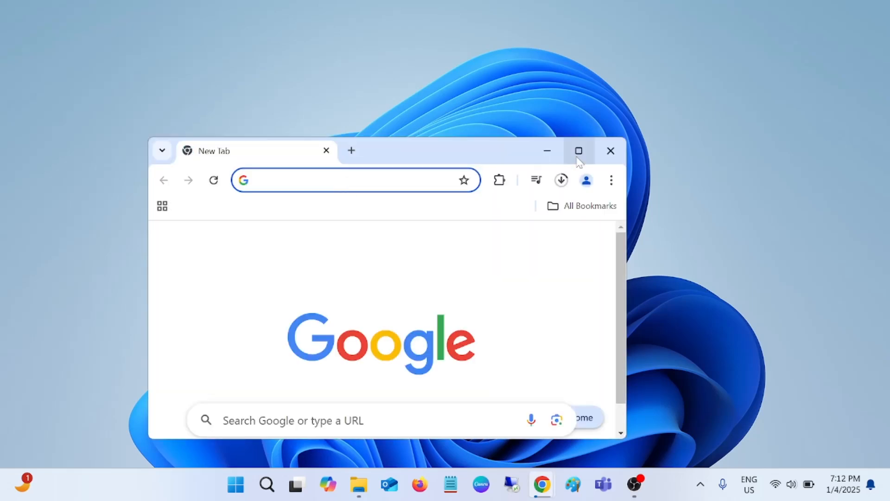
pyautogui.click(579, 150)
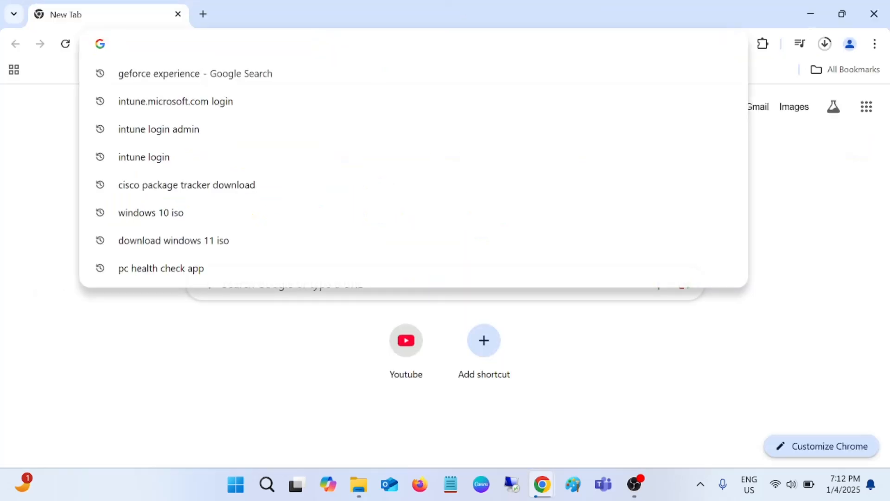
pyautogui.click(195, 74)
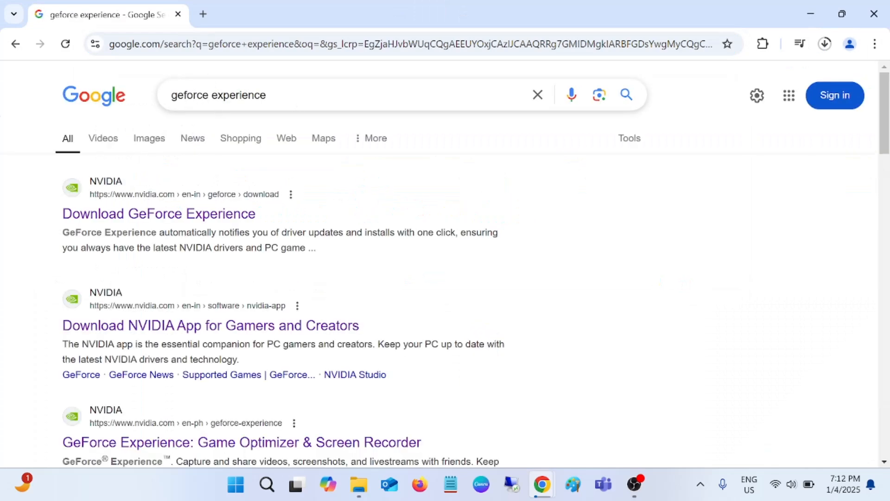
pyautogui.scroll(-3)
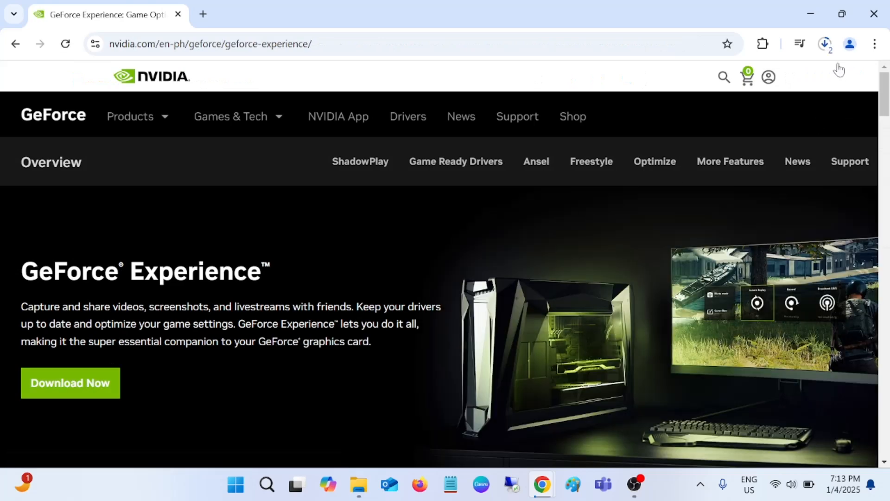
# Confirm the GeForce Experience installer is downloading, then bring File Explorer back to the front.
pyautogui.click(823, 43)
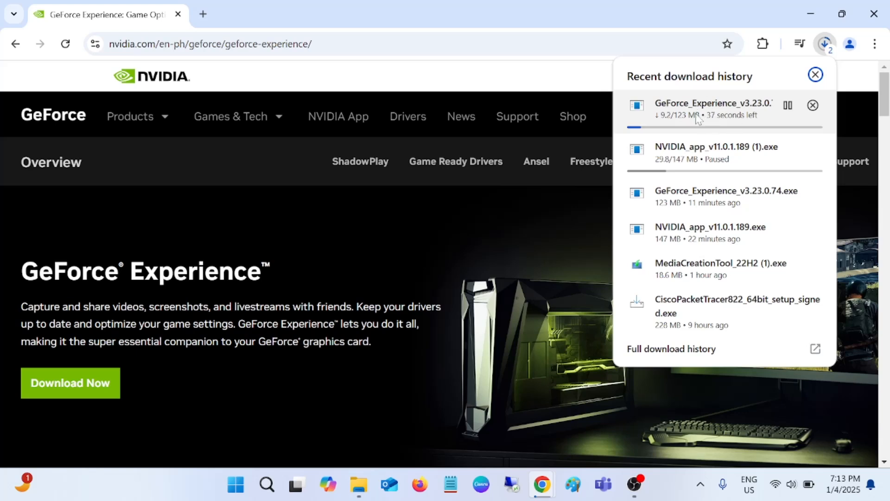
pyautogui.click(788, 105)
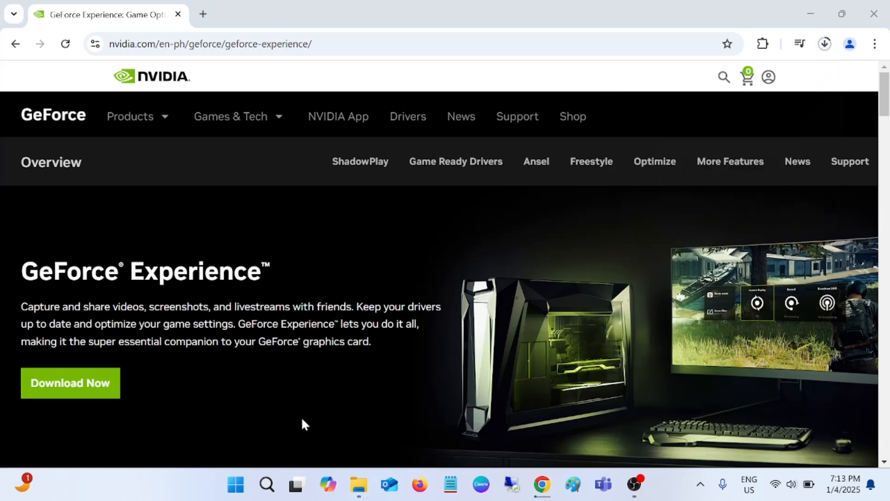
pyautogui.click(357, 484)
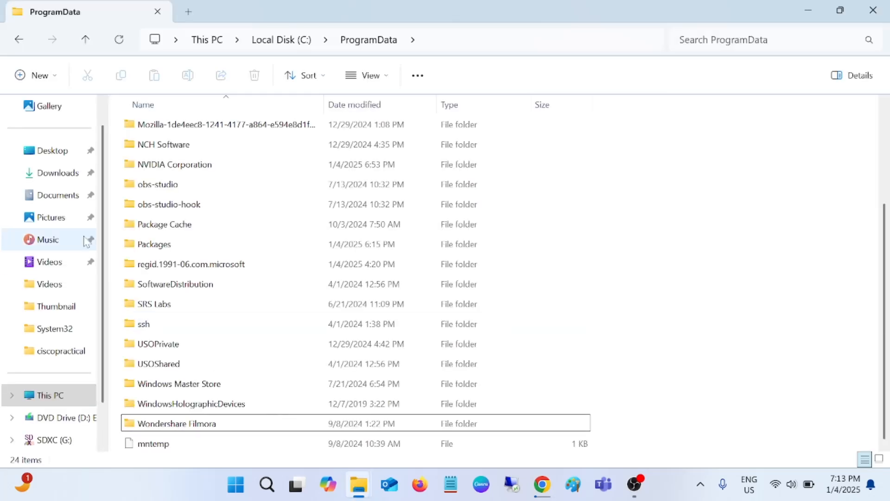
# Launch GeForce_Experience_v3.23.0.74.exe from the Downloads folder.
pyautogui.click(57, 172)
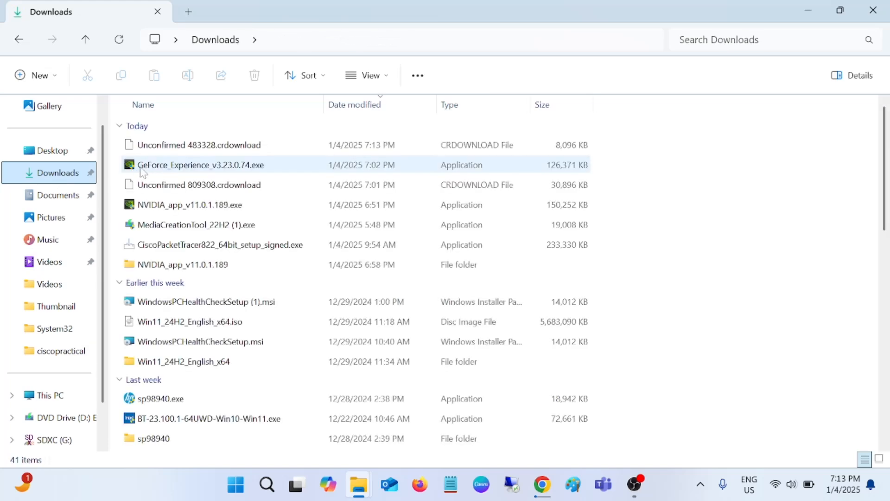
pyautogui.click(201, 165)
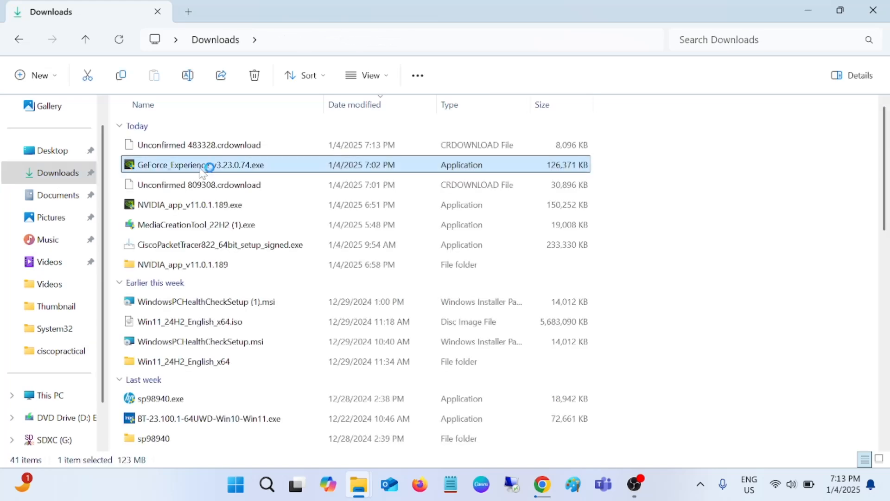
pyautogui.doubleClick(201, 165)
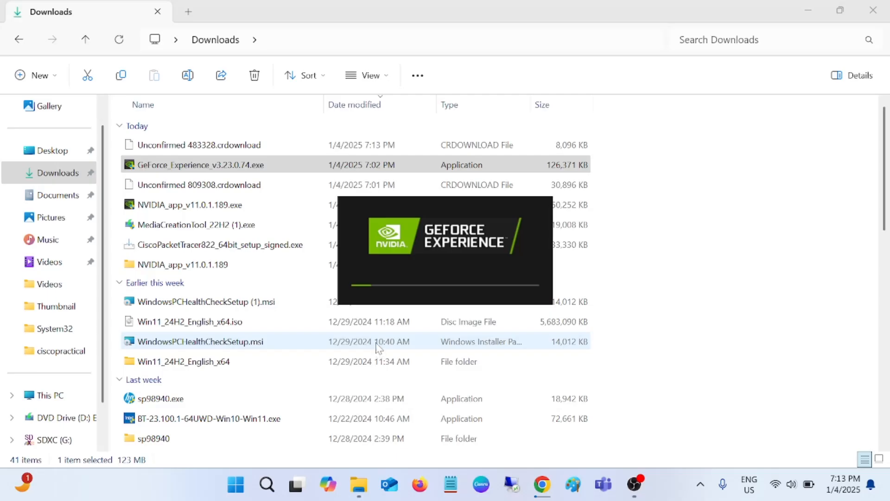
pyautogui.moveTo(428, 270)
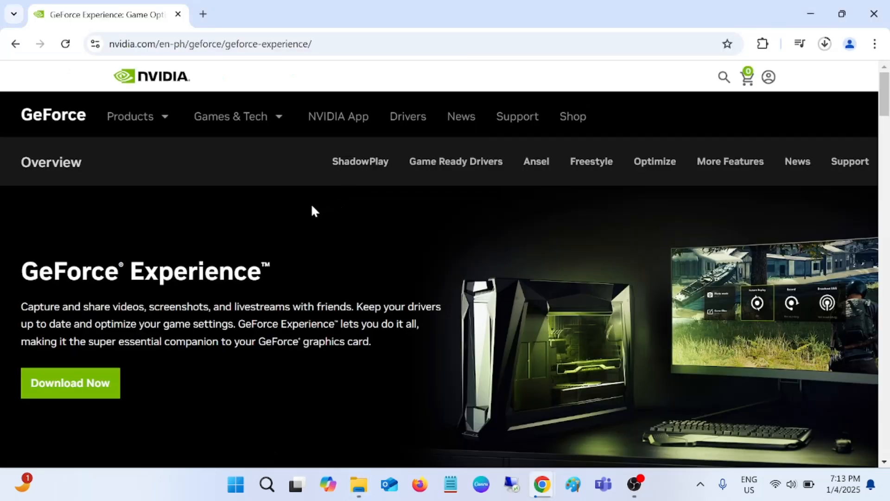
pyautogui.moveTo(443, 211)
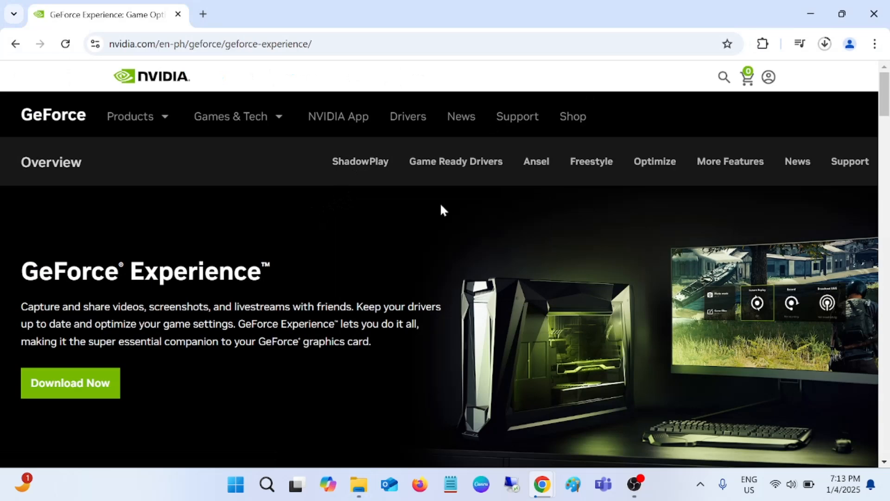